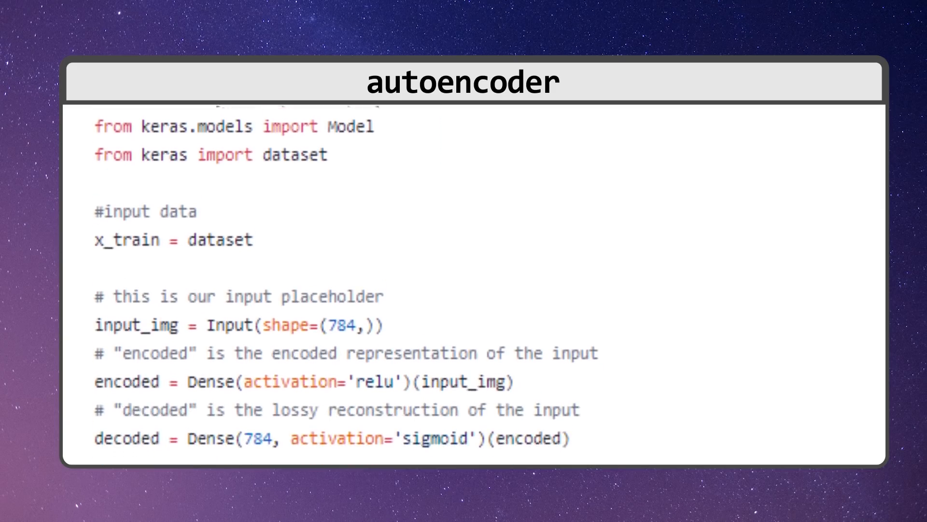
pyautogui.scroll(-3)
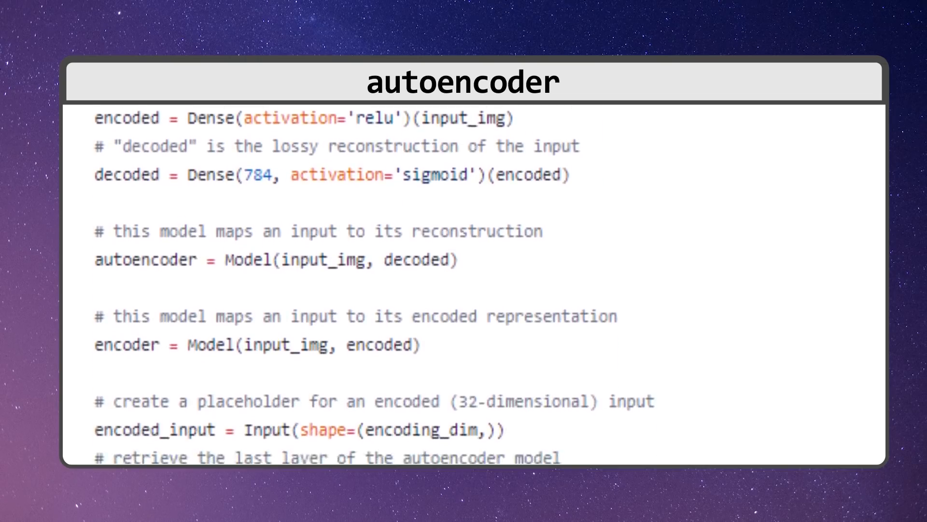
pyautogui.scroll(-3)
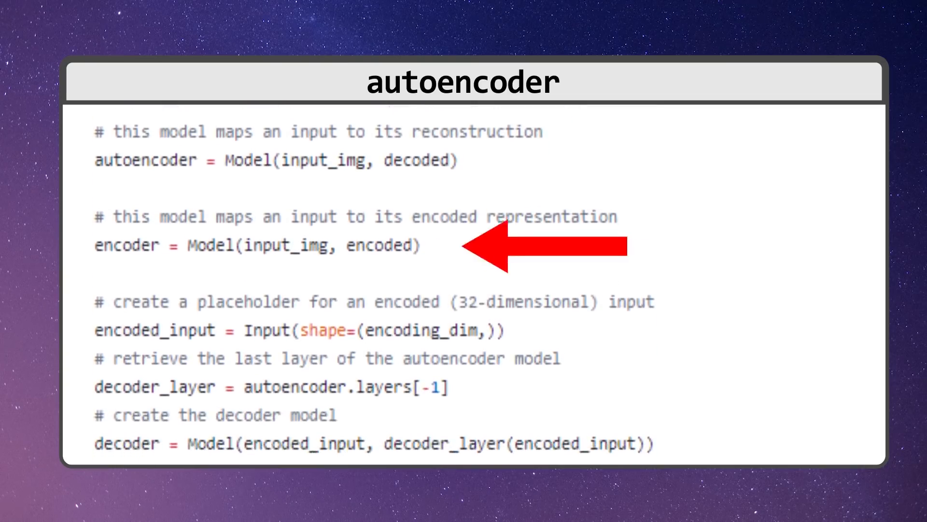
pyautogui.scroll(-3)
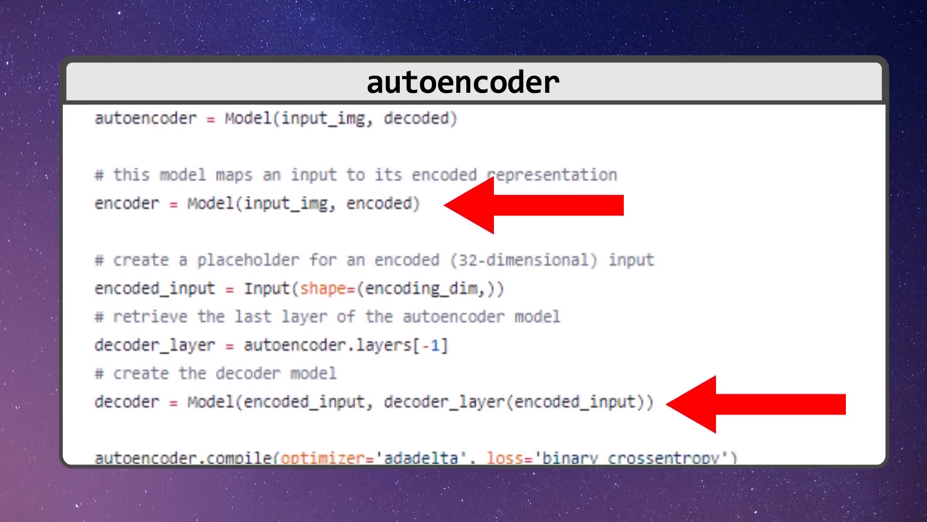
pyautogui.scroll(-3)
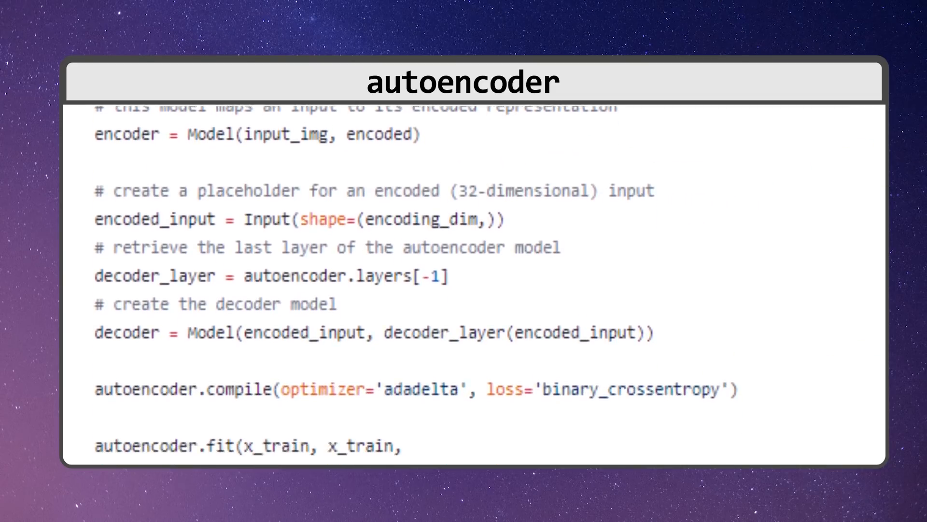
pyautogui.scroll(-3)
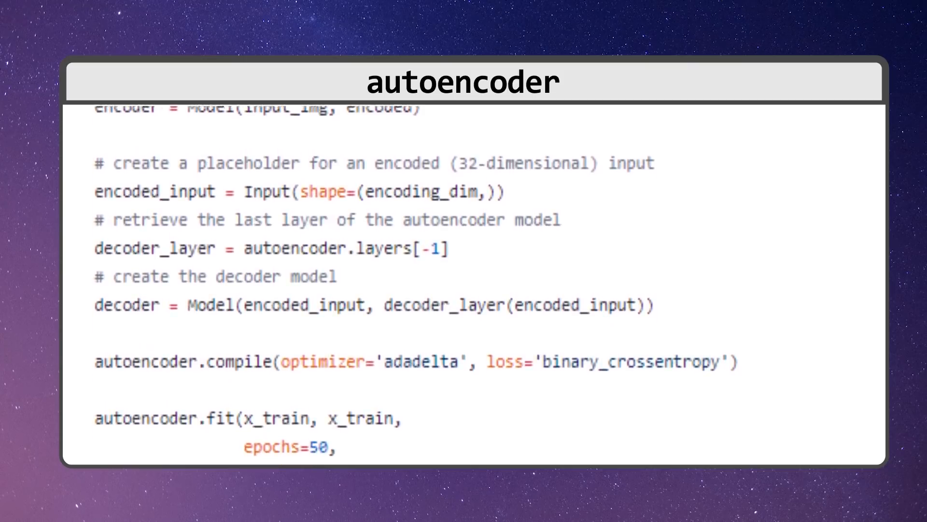